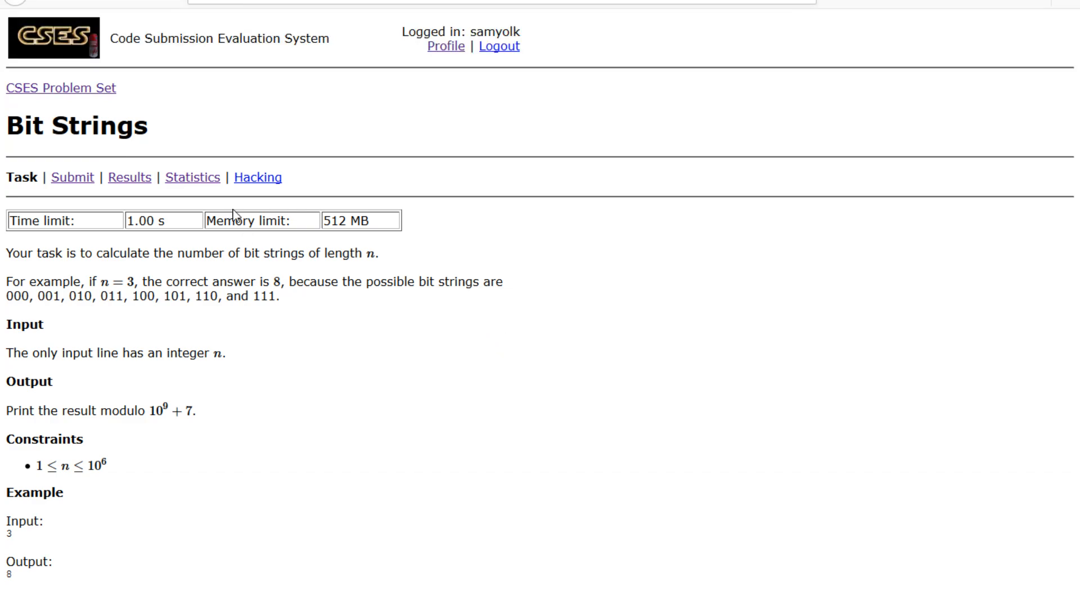
mouse_move(159, 141)
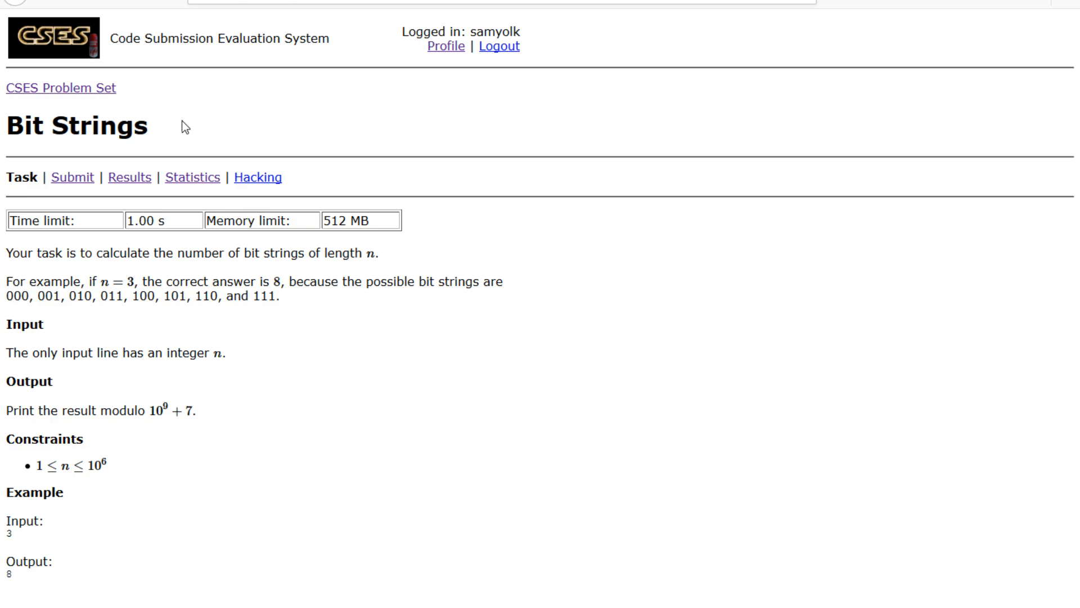
mouse_move(170, 156)
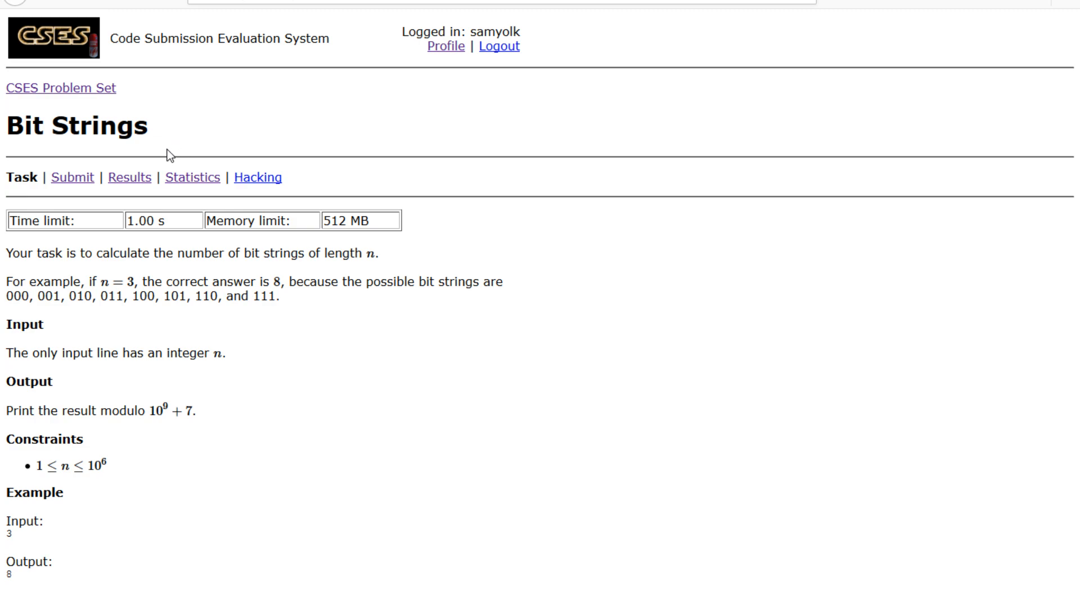
mouse_move(24, 269)
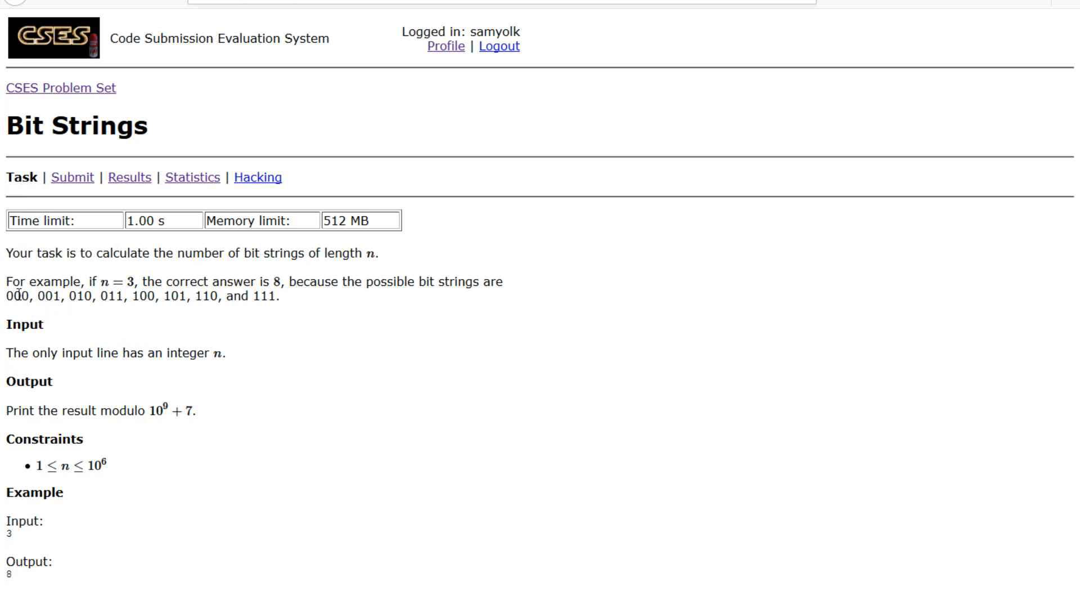
Review the Bit Strings problem statement, highlighting the example strings and the modulo 10^9+7 requirement
drag(7, 296, 268, 296)
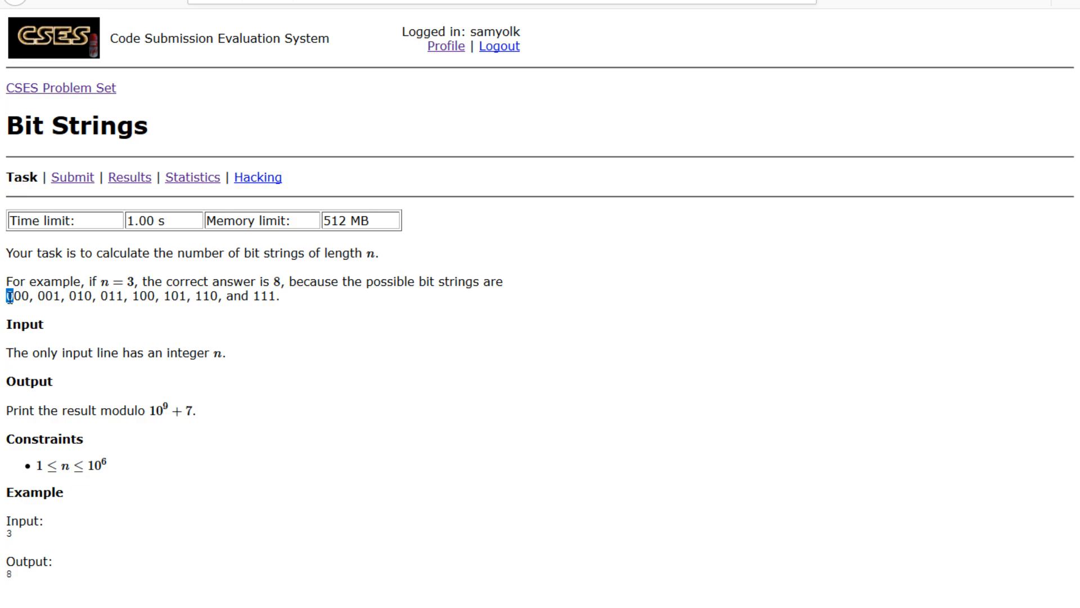
click(102, 303)
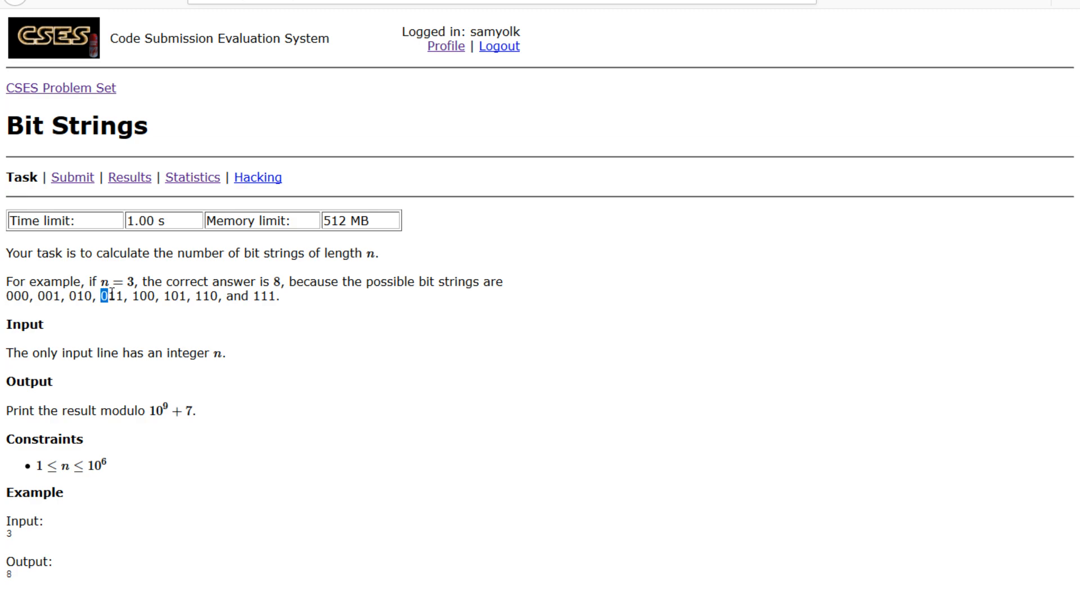
mouse_move(278, 299)
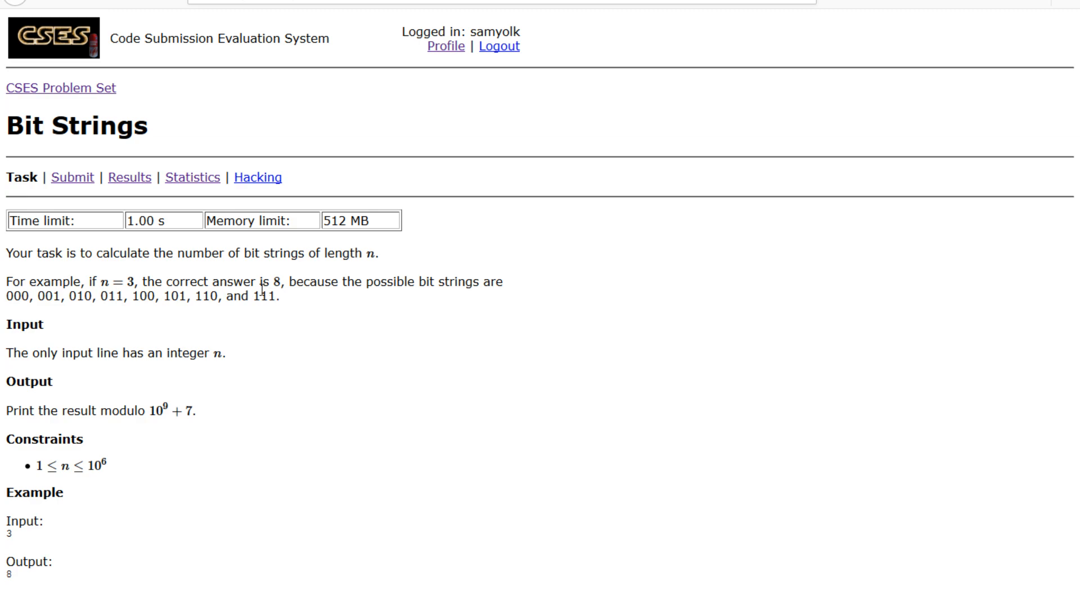
double_click(255, 294)
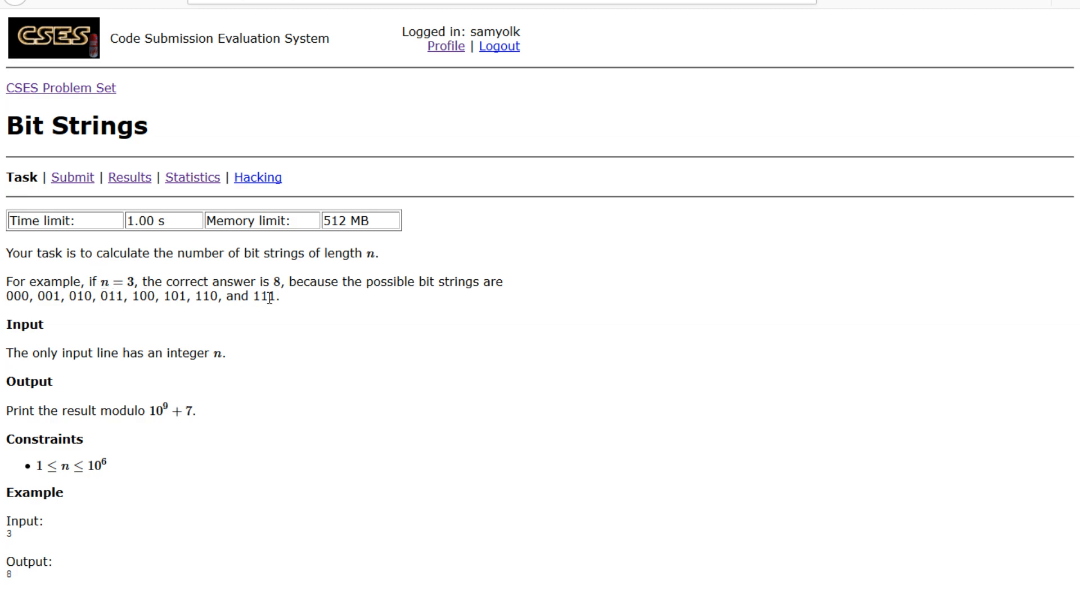
mouse_move(280, 355)
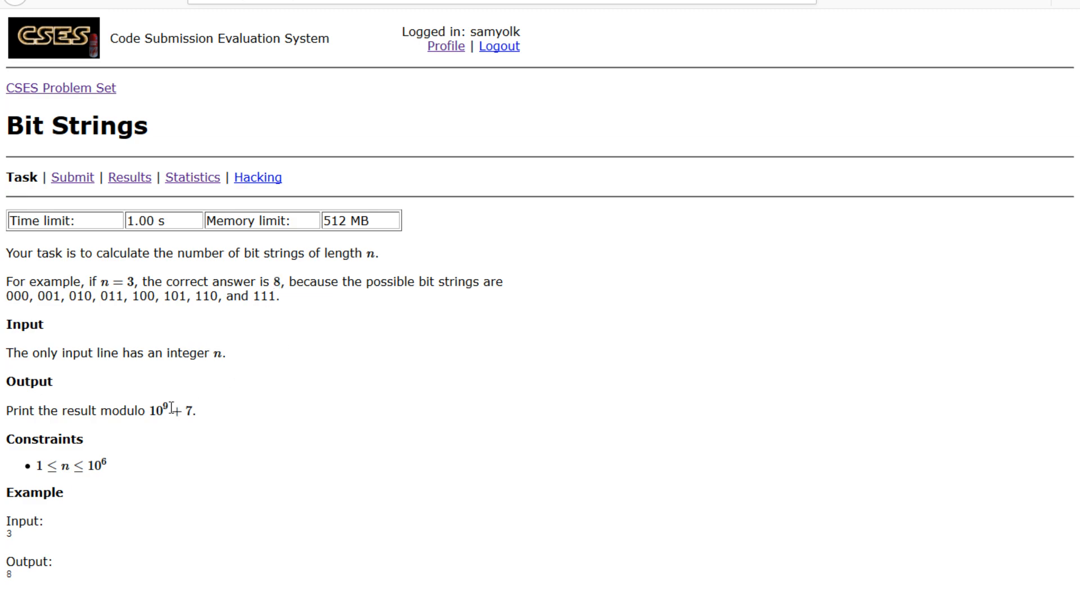
drag(25, 464, 111, 464)
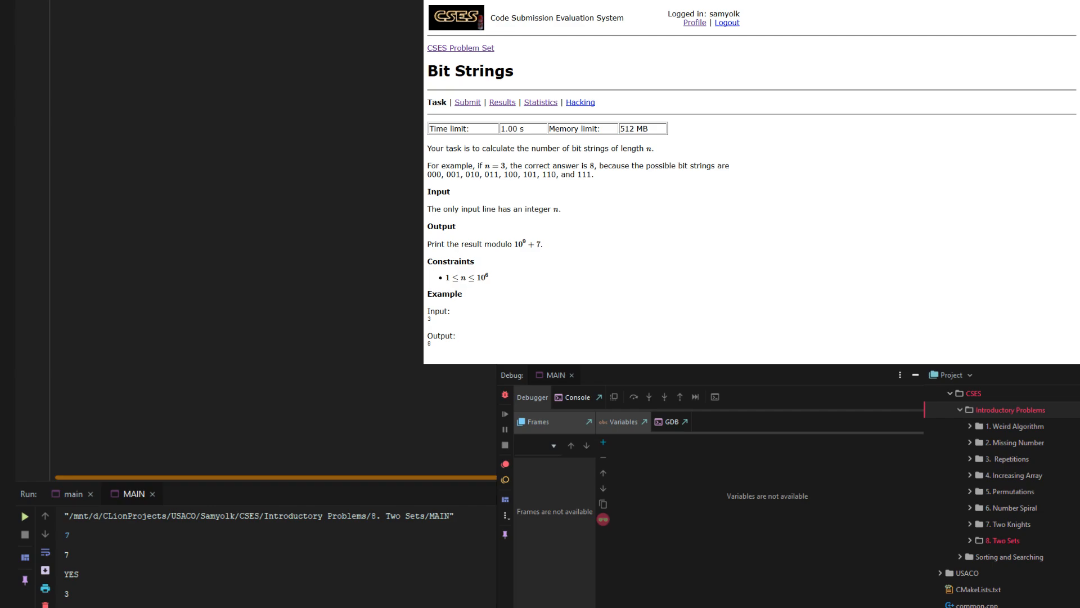
scroll(down, 3)
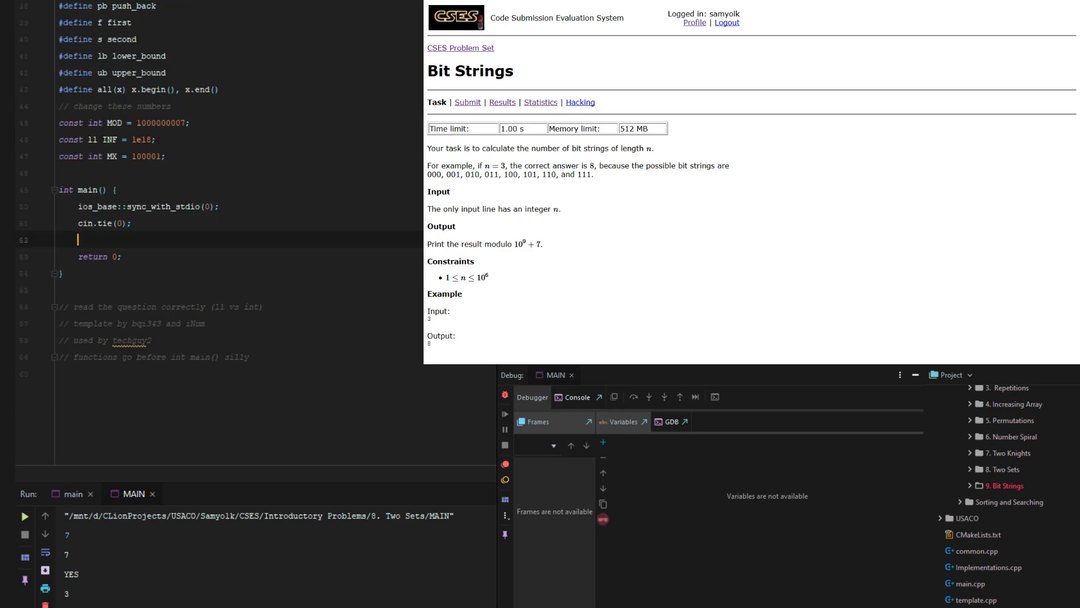
Declare long long n in main and read it with cin
text(ll n1)
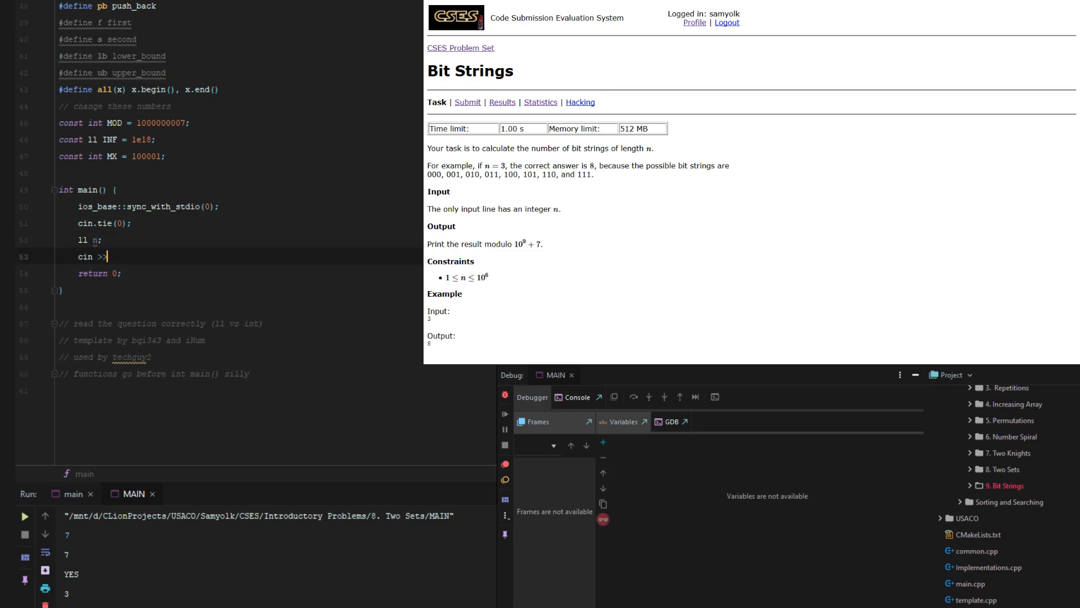
text(n;)
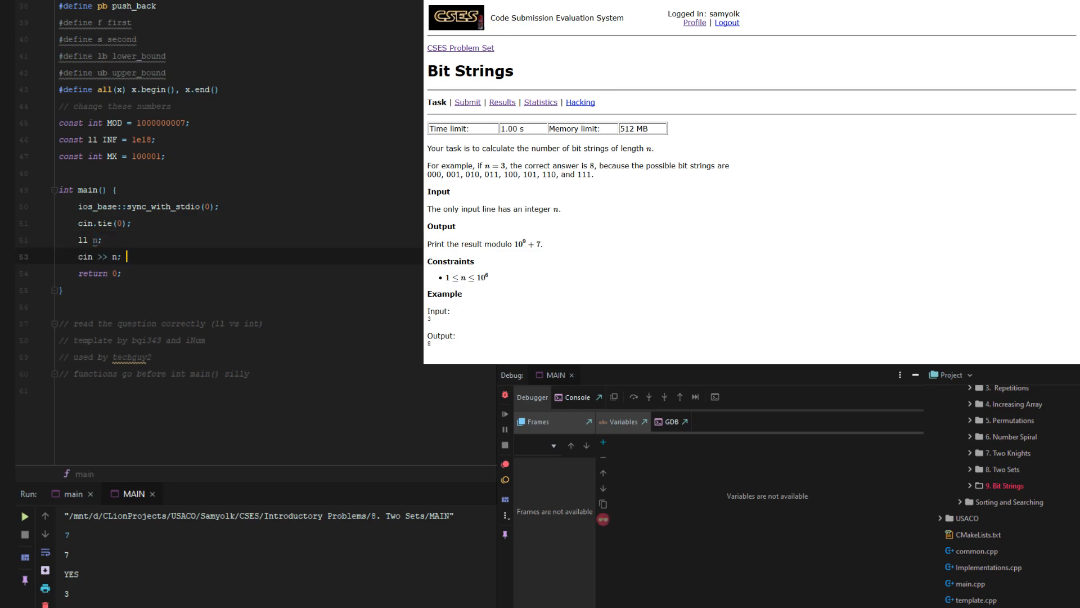
text(for()
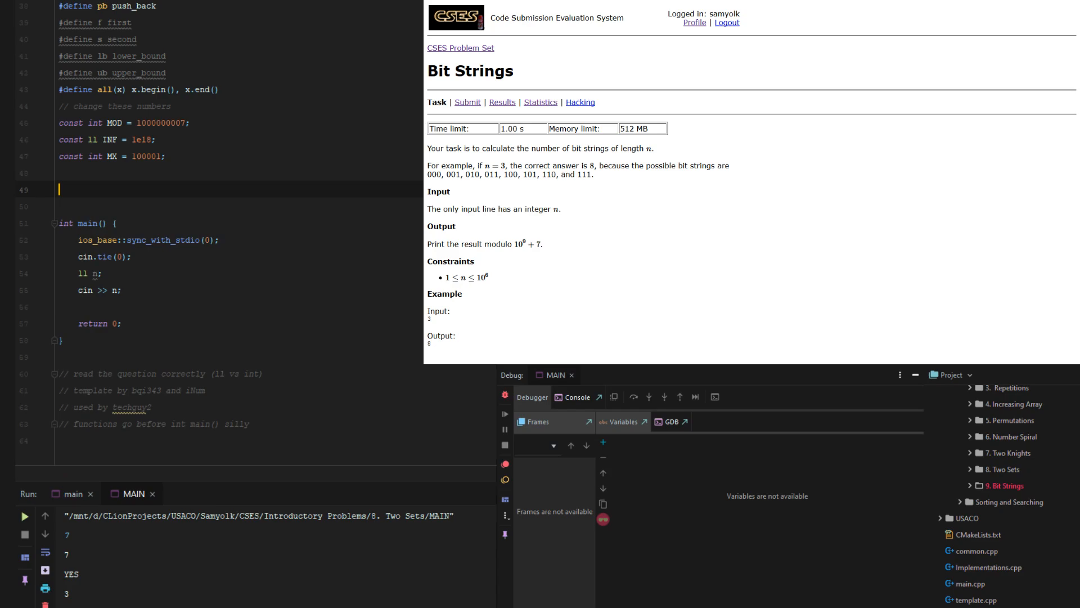
Declare the powll helper with long long parameters b, p and md
text(ll powll(ll x, ll)
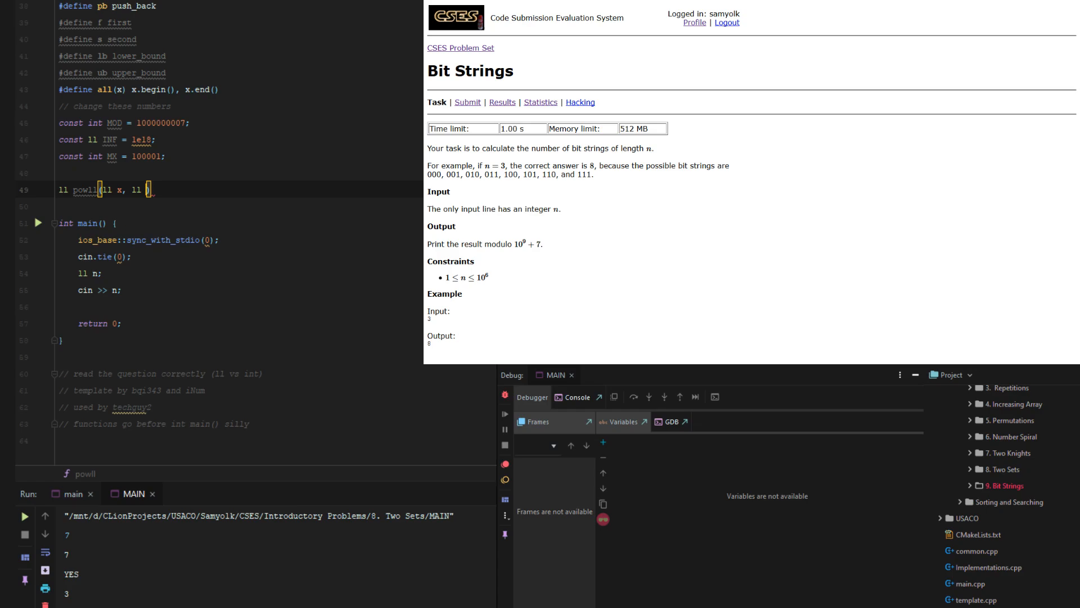
text(n)
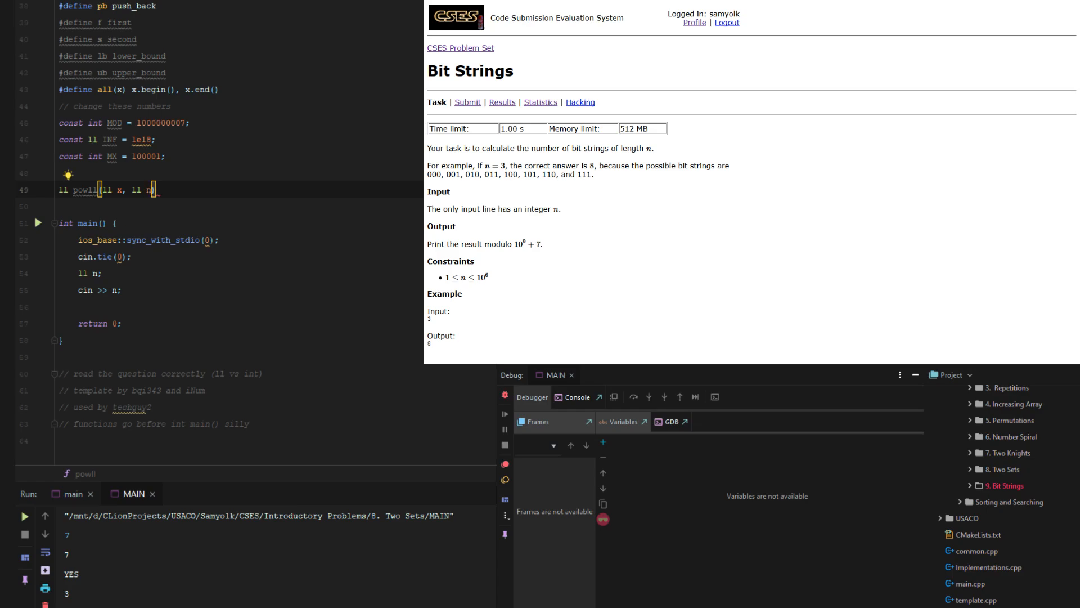
key(BackSpace)
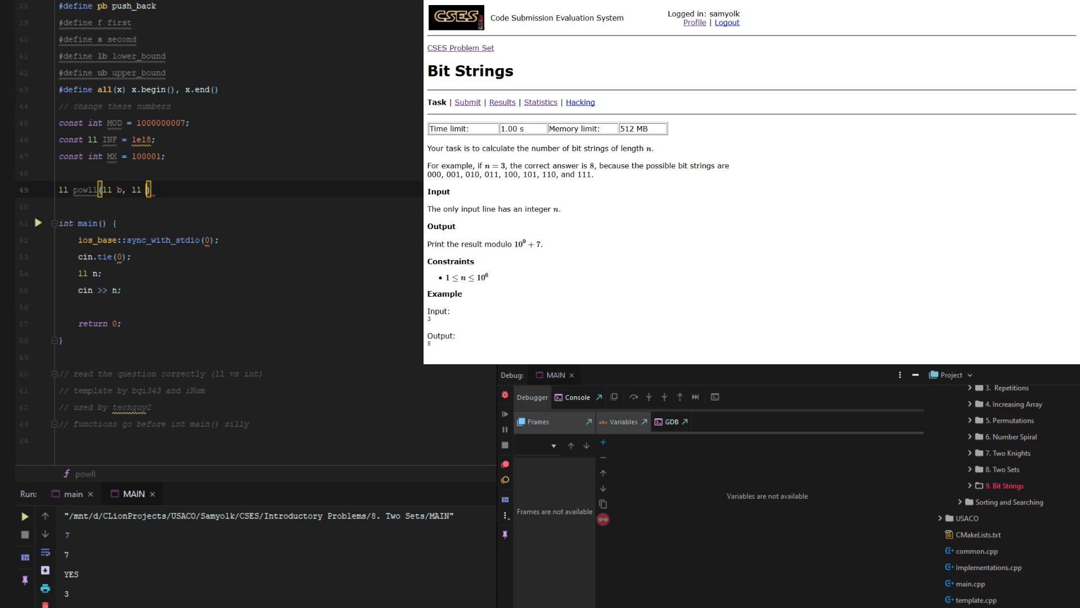
text(x)
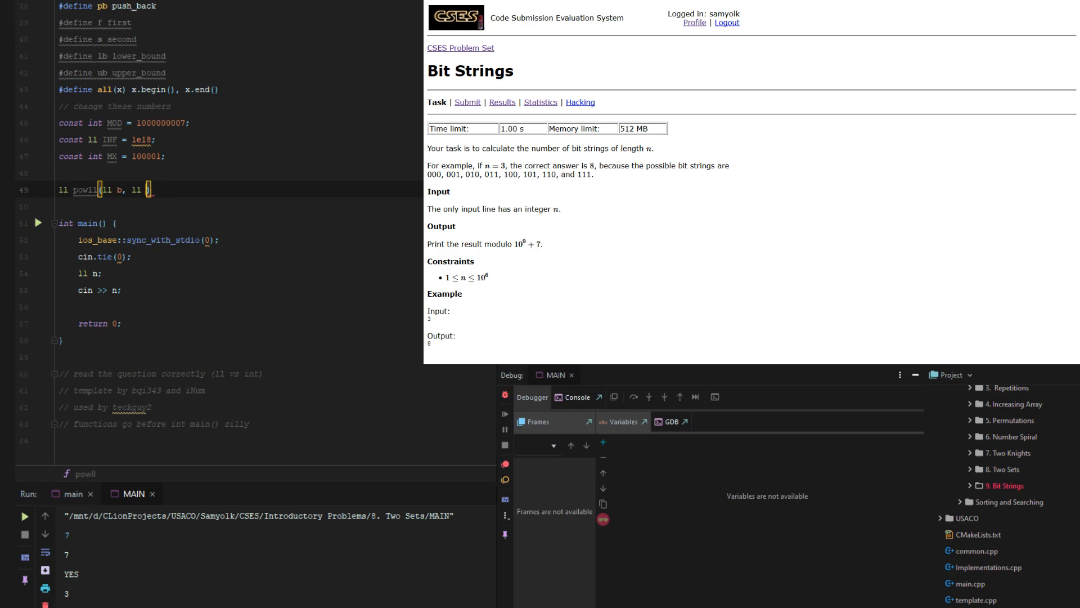
text(p,)
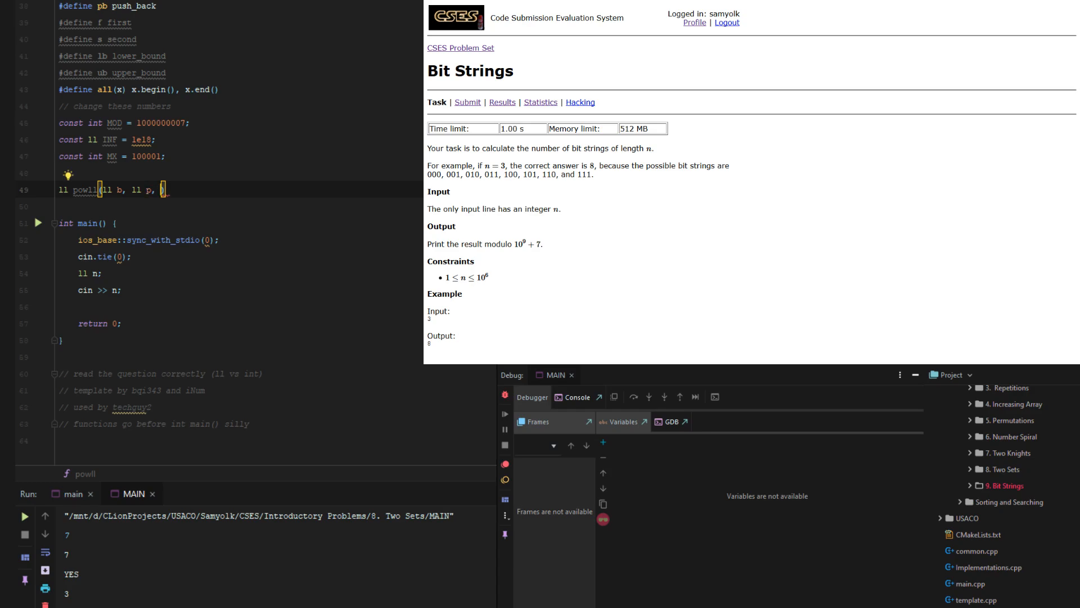
text(ll mx)
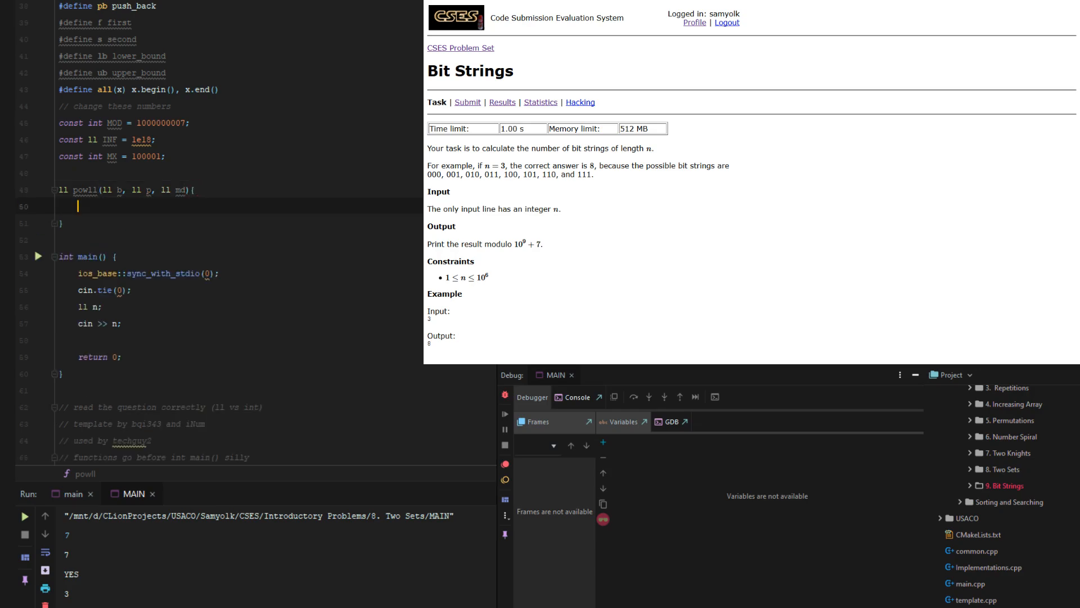
Write the powll body: ans = 1, loop p times doing ans = ans * b % md
text(ll ans)
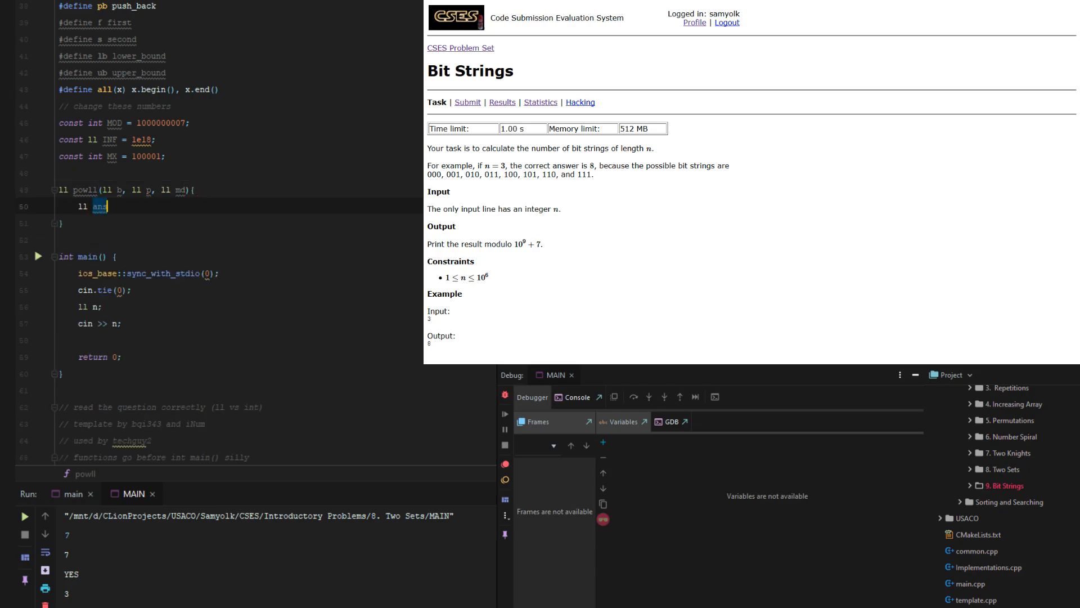
text(=1;)
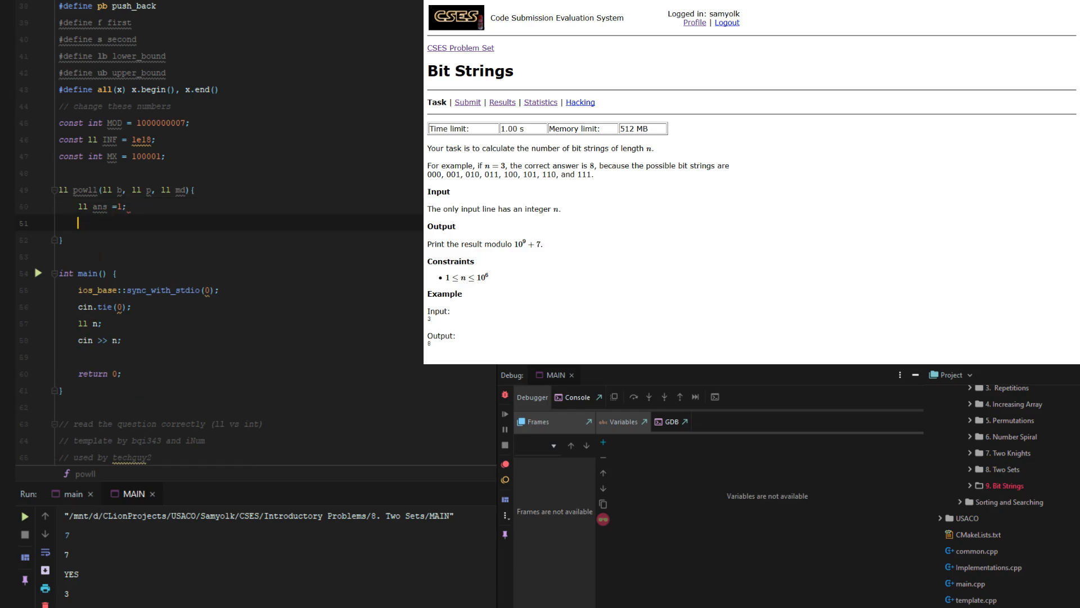
text(for()
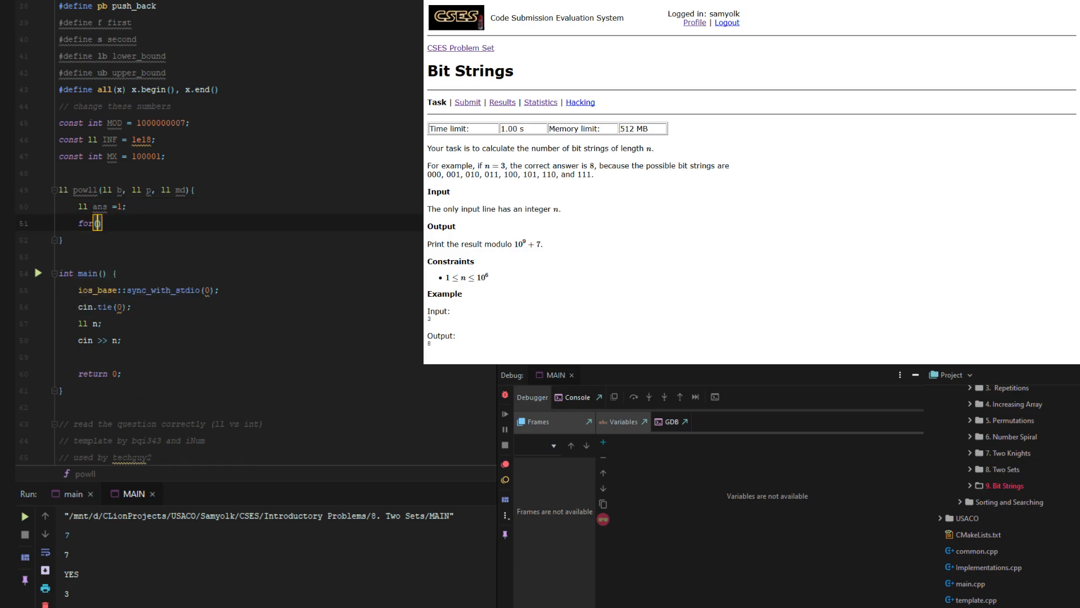
text(ll i=0;i<)
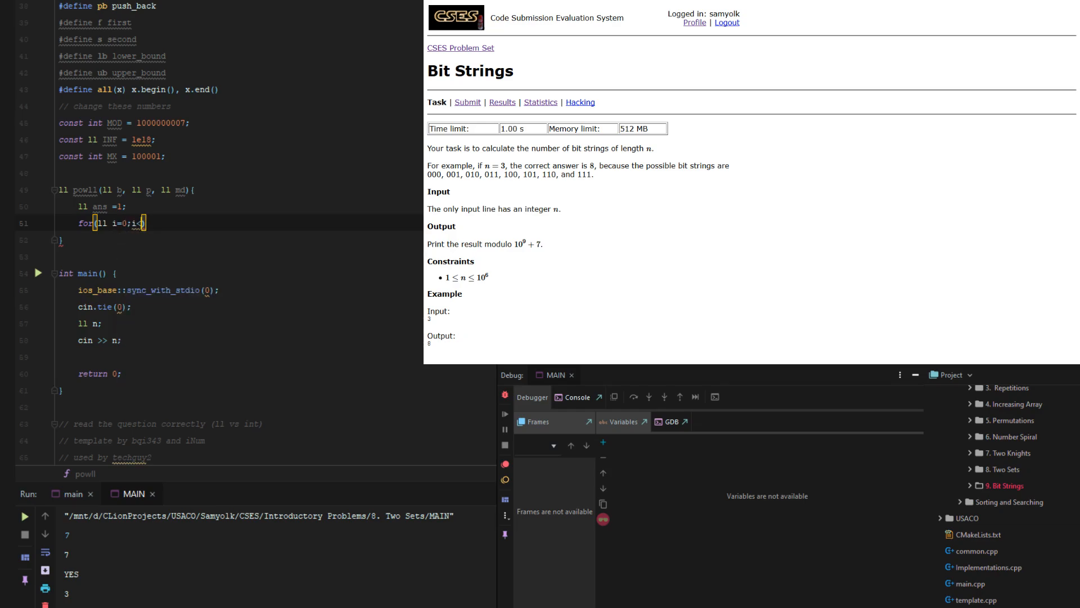
text(p;)
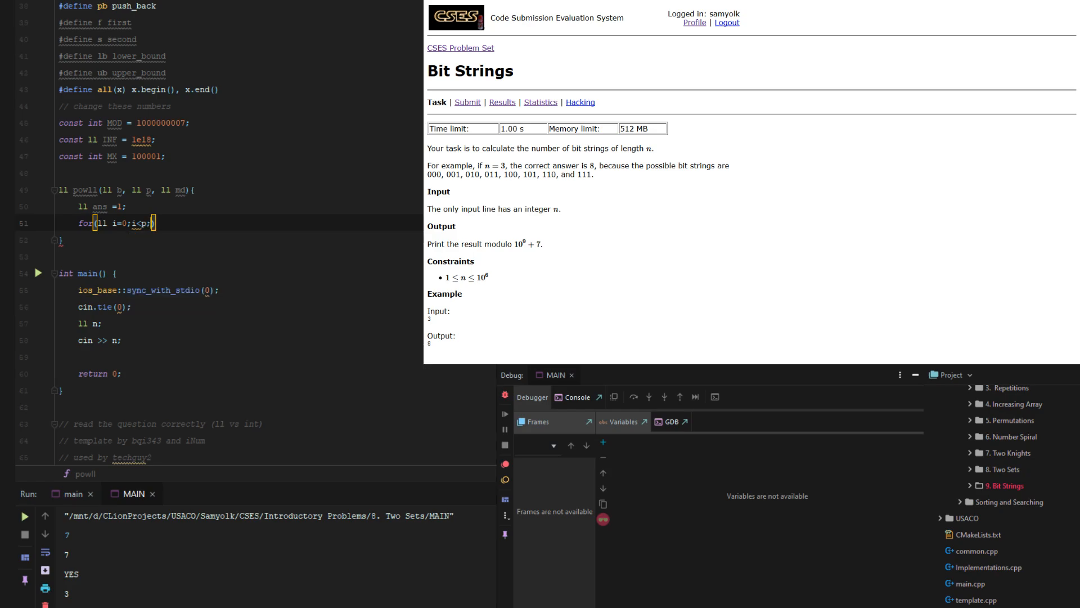
text(i++)
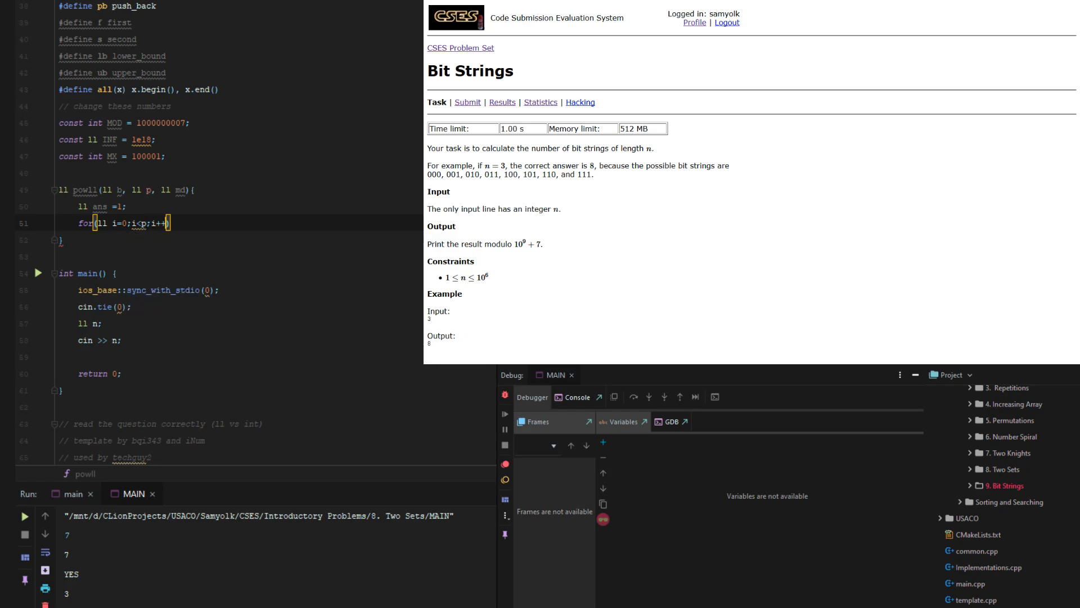
text(b)
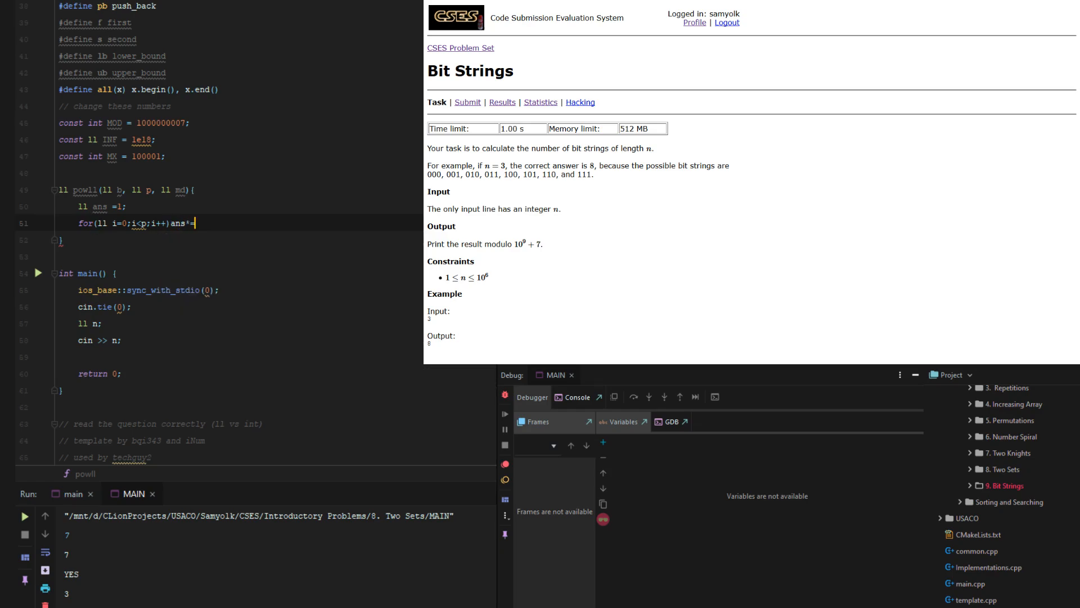
text(b)
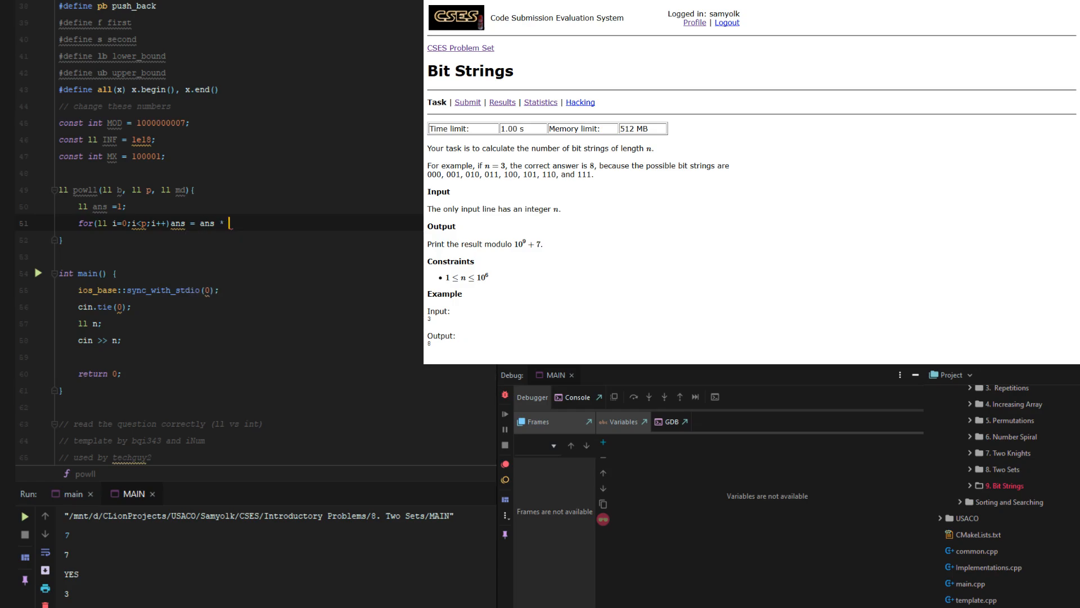
text(b)
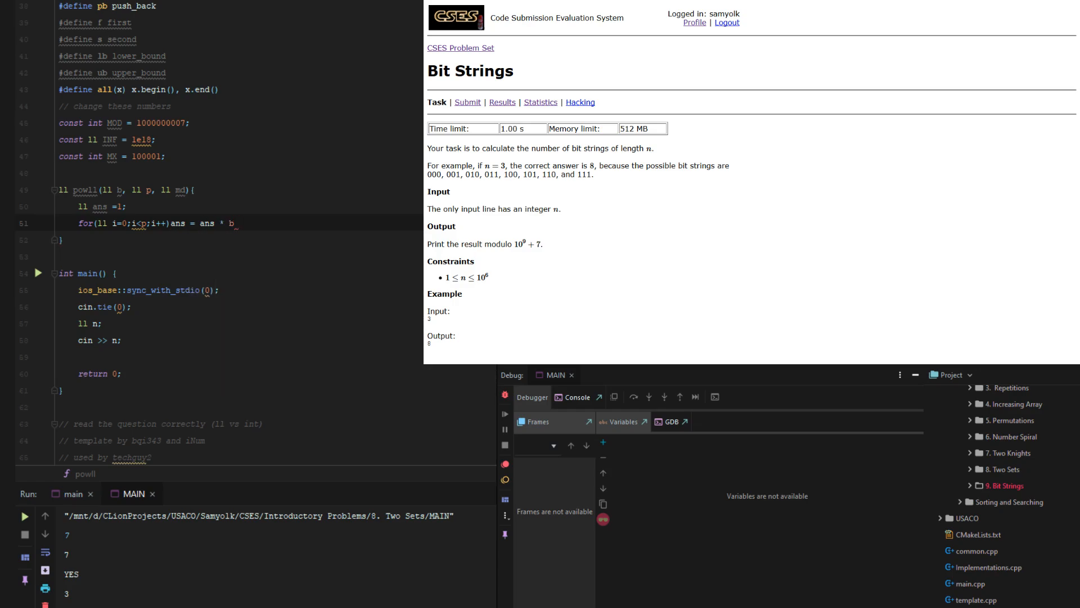
text(%)
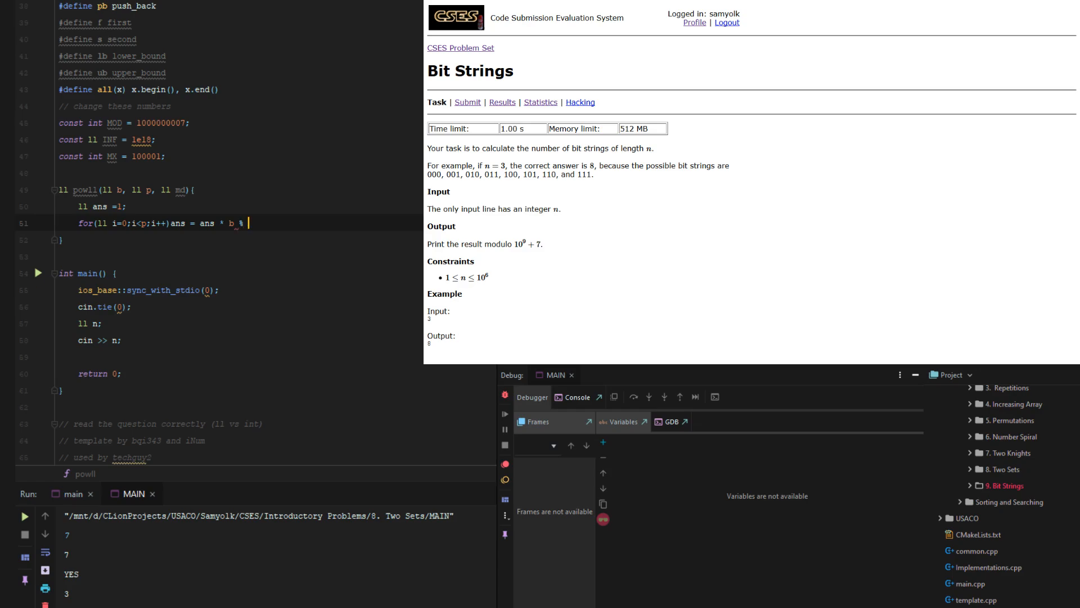
text(md;)
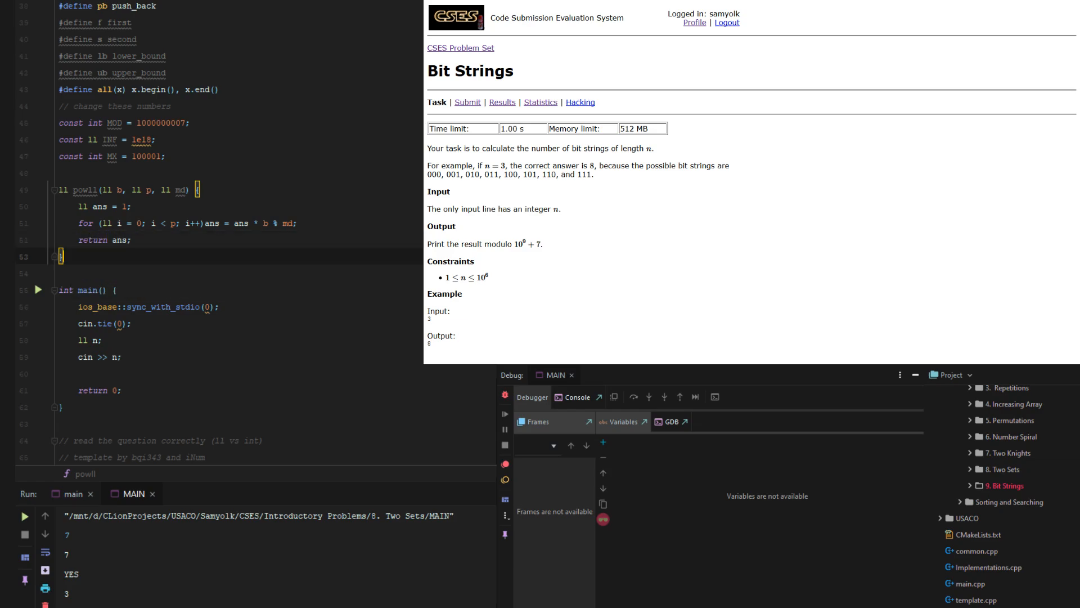
text(cout)
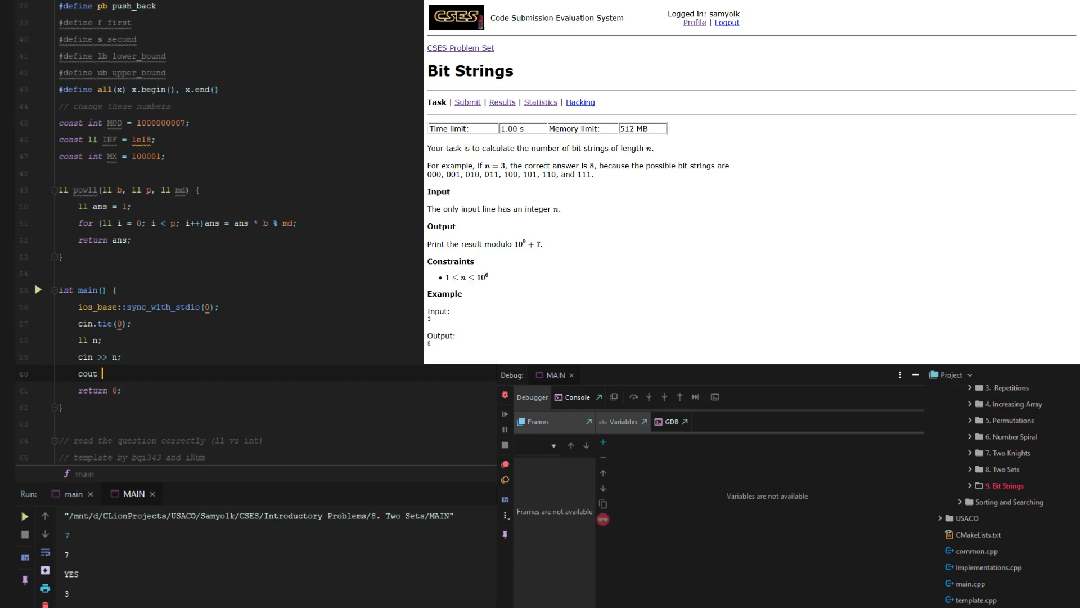
text(<< a)
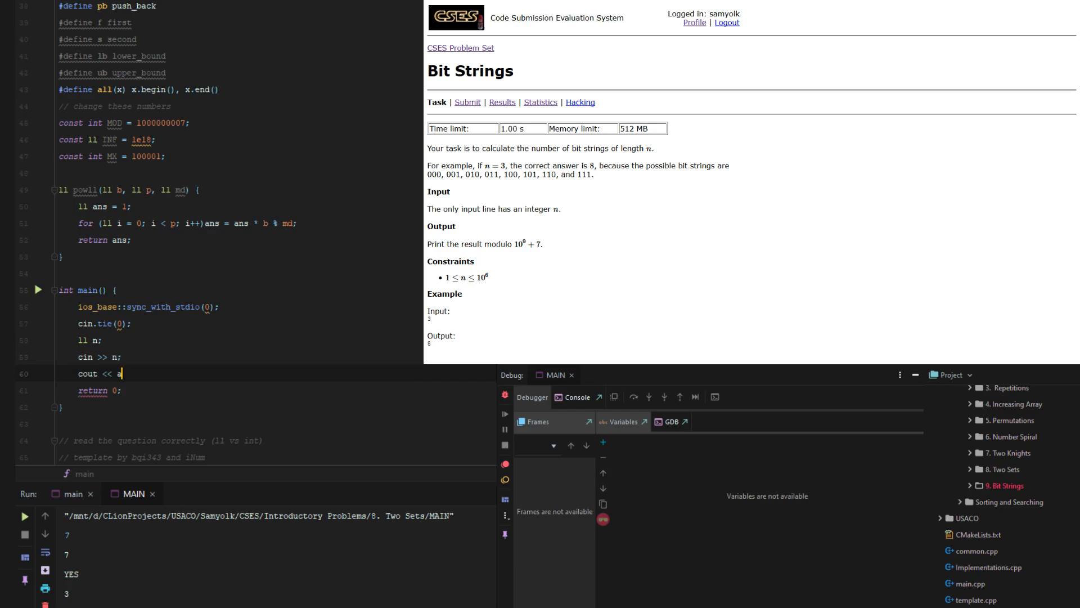
text(powl)
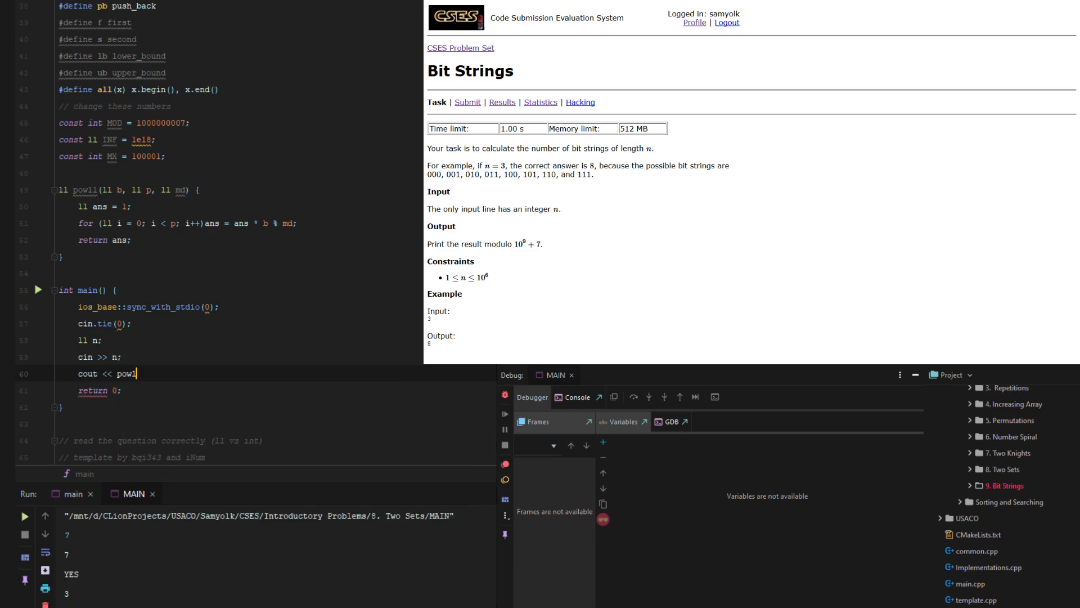
text(()
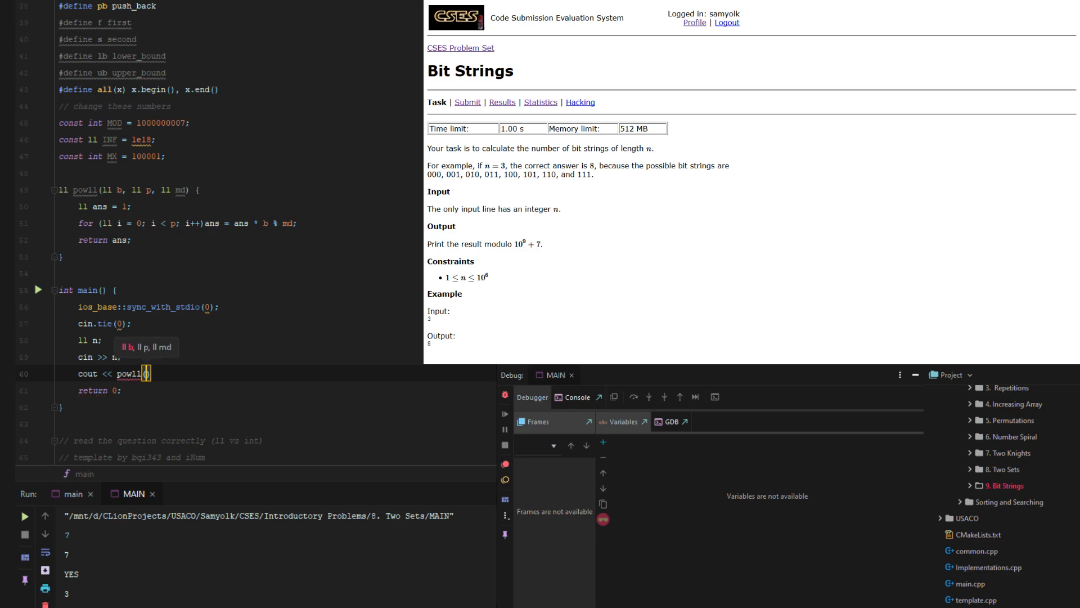
text(2,)
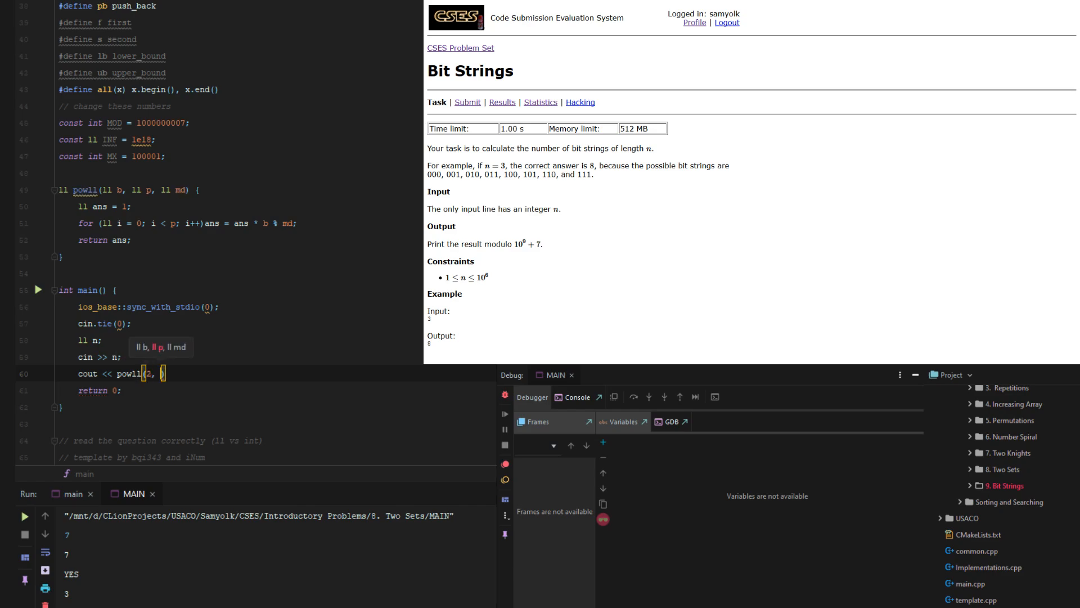
text(n,)
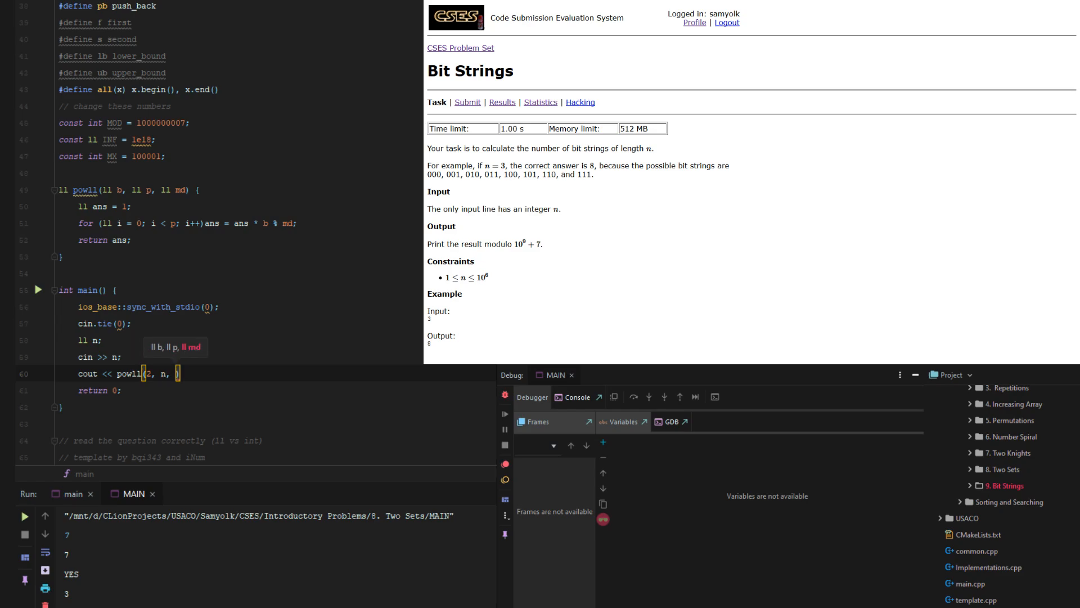
text(1000000007)
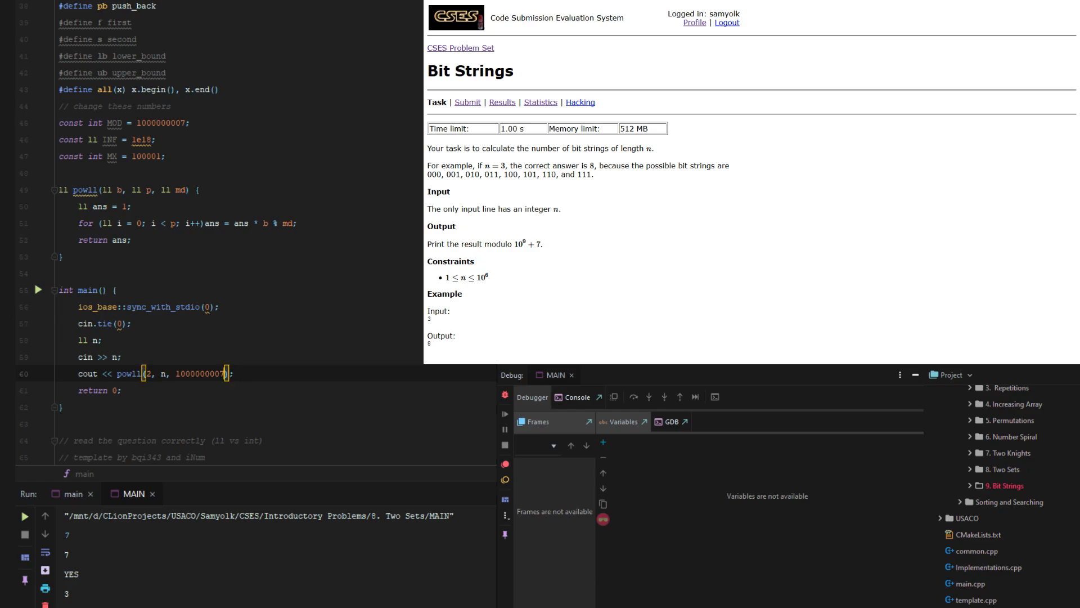
text(13)
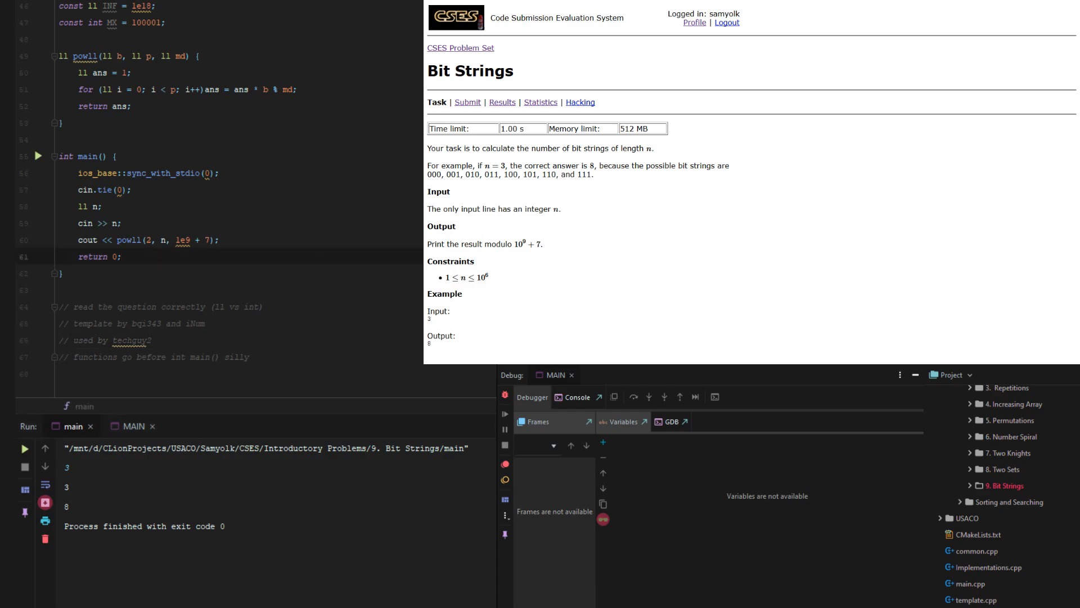
Upload main.cpp from the Bit Strings folder and submit it for judging
click(467, 103)
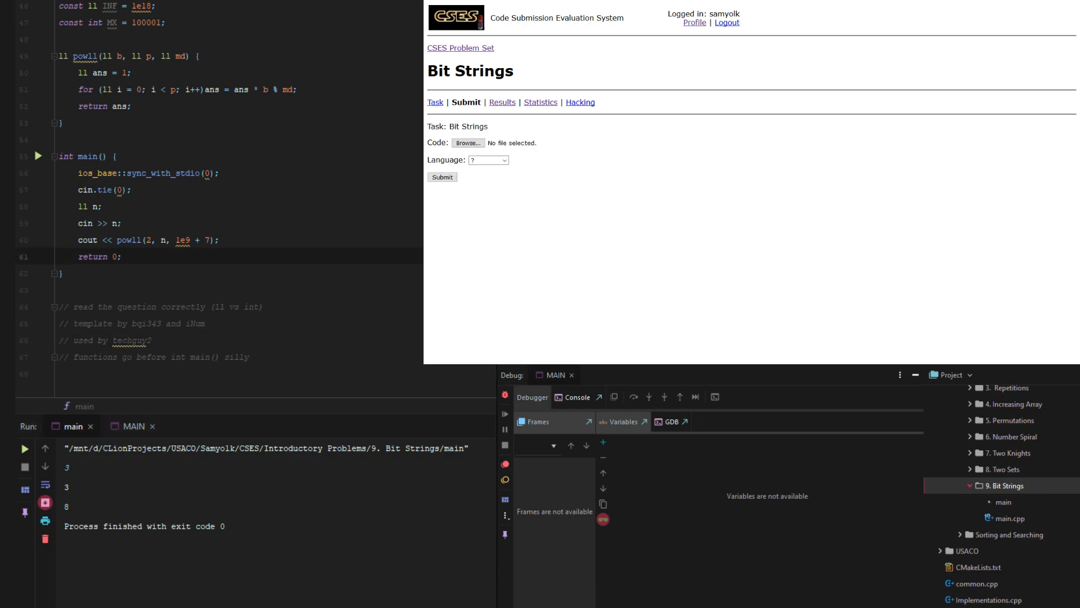
click(1008, 518)
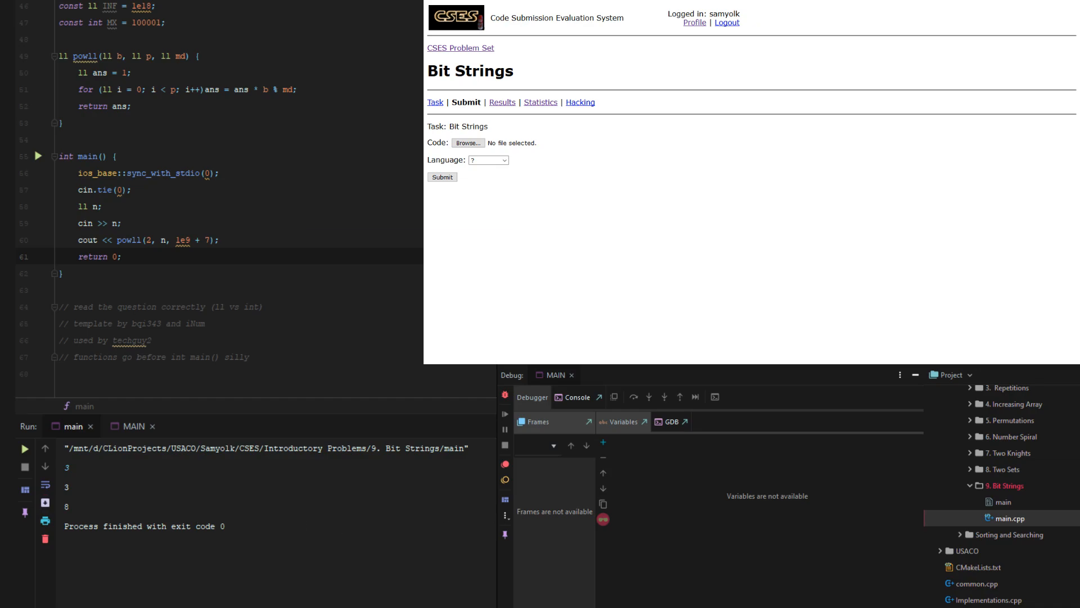
click(441, 176)
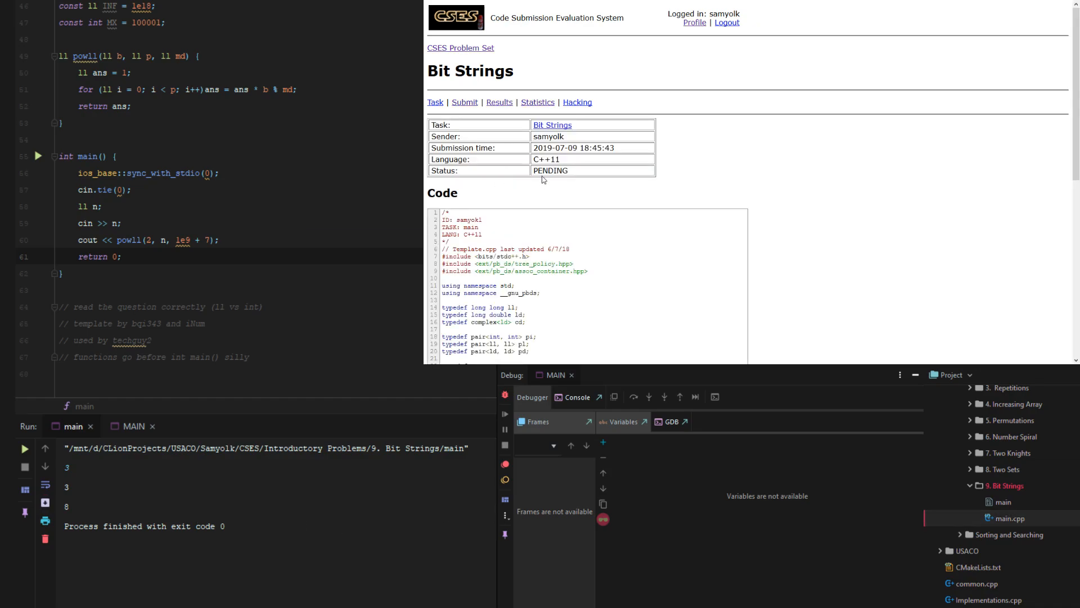